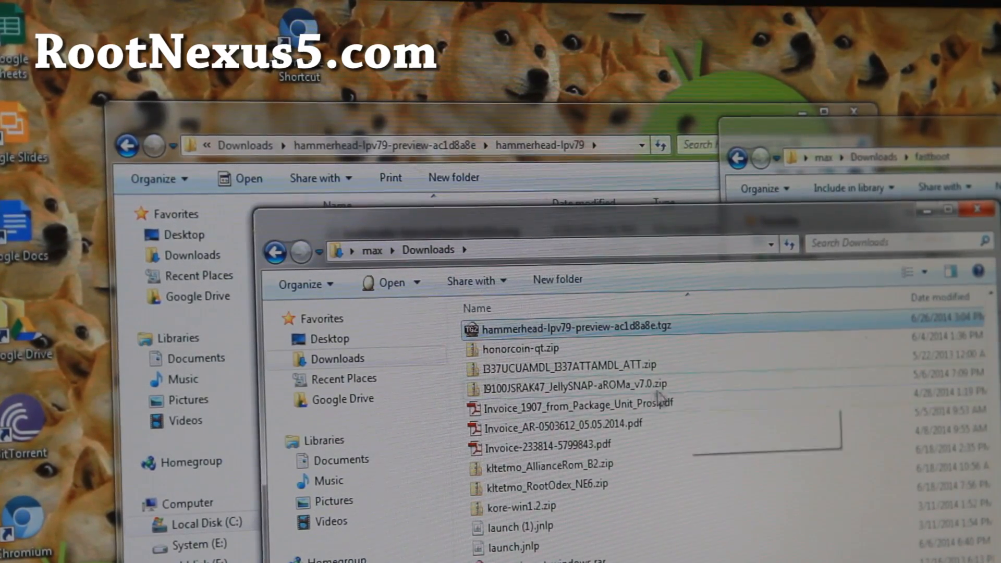
mouse_move(529, 332)
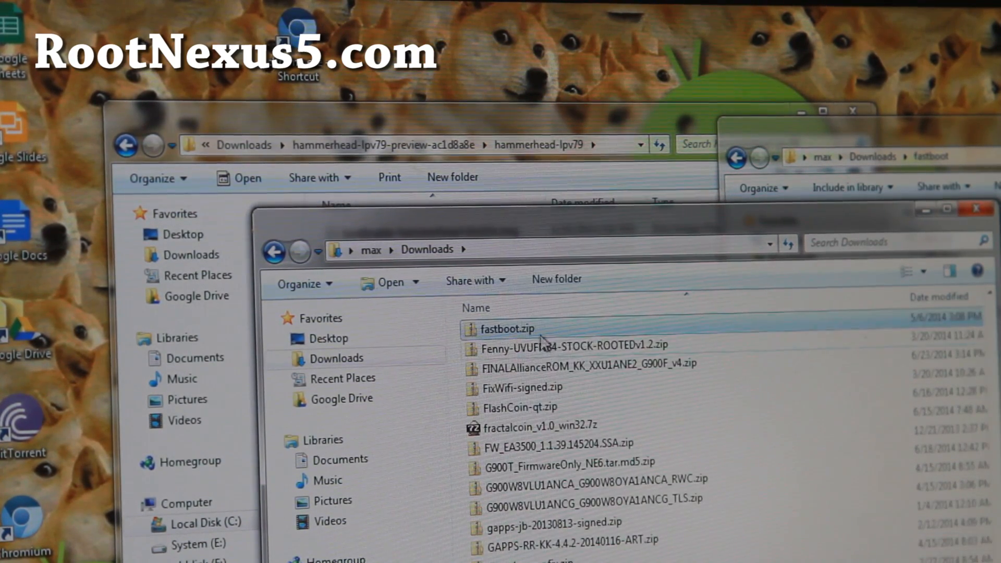
mouse_move(518, 355)
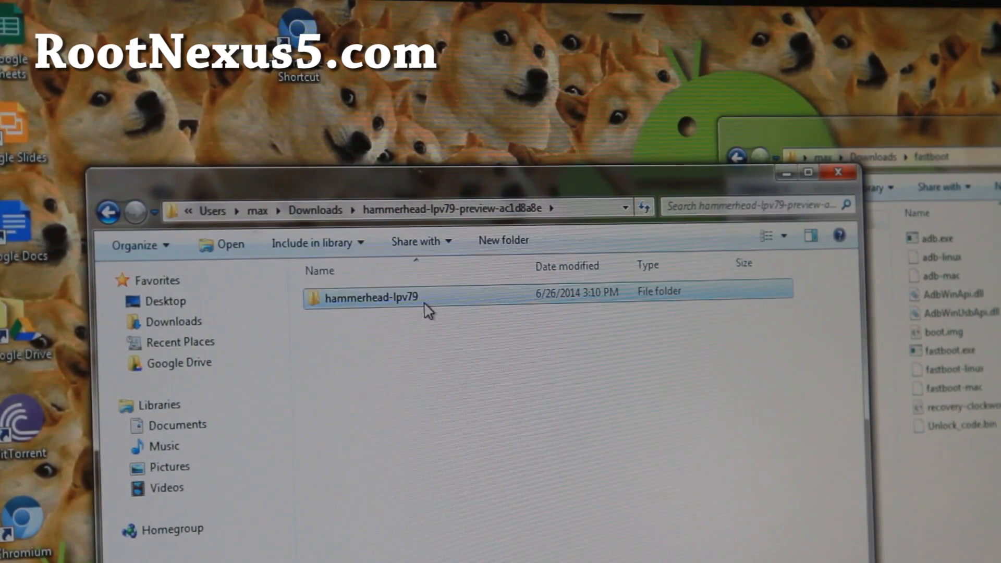
Copy the eight adb and fastboot tool files into the hammerhead-lpv79 folder.
double_click(366, 297)
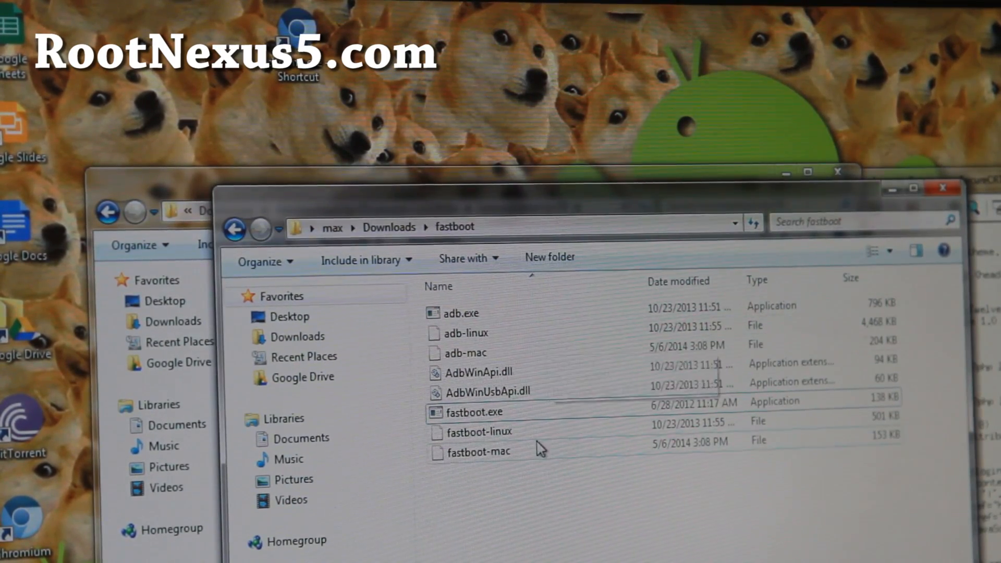
mouse_move(467, 415)
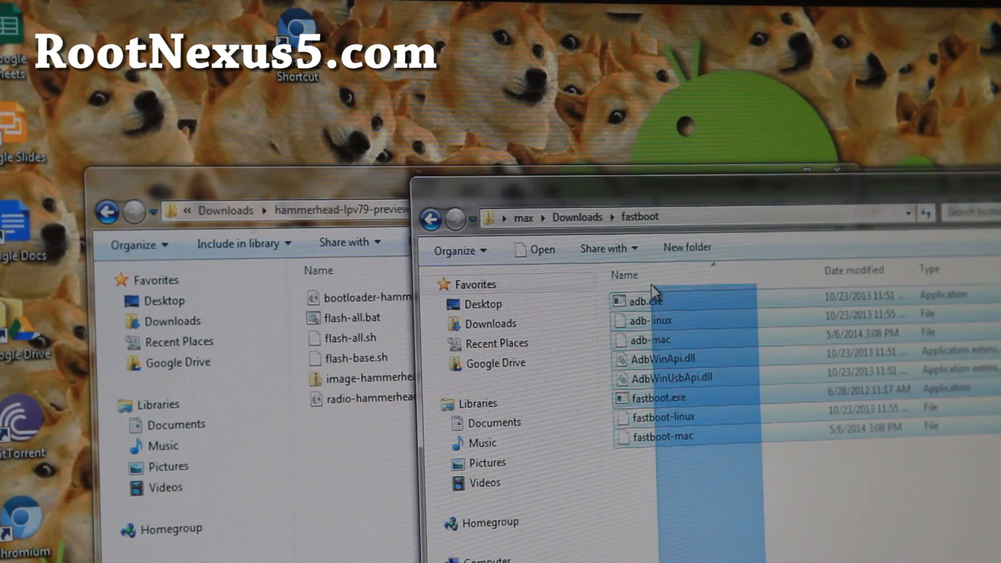
right_click(641, 301)
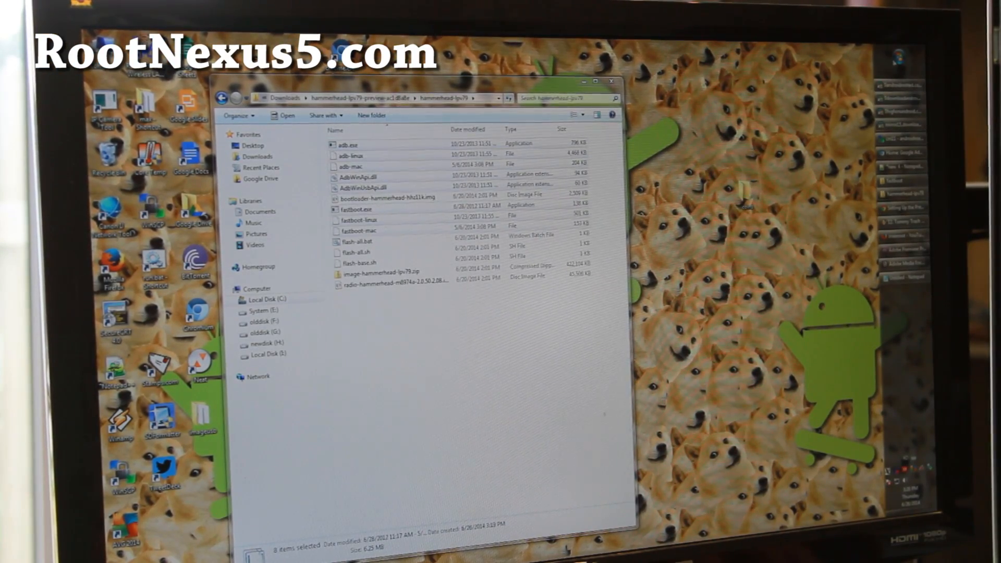
Launch cmd from the Start search and position the command window lower on screen.
left_click(894, 66)
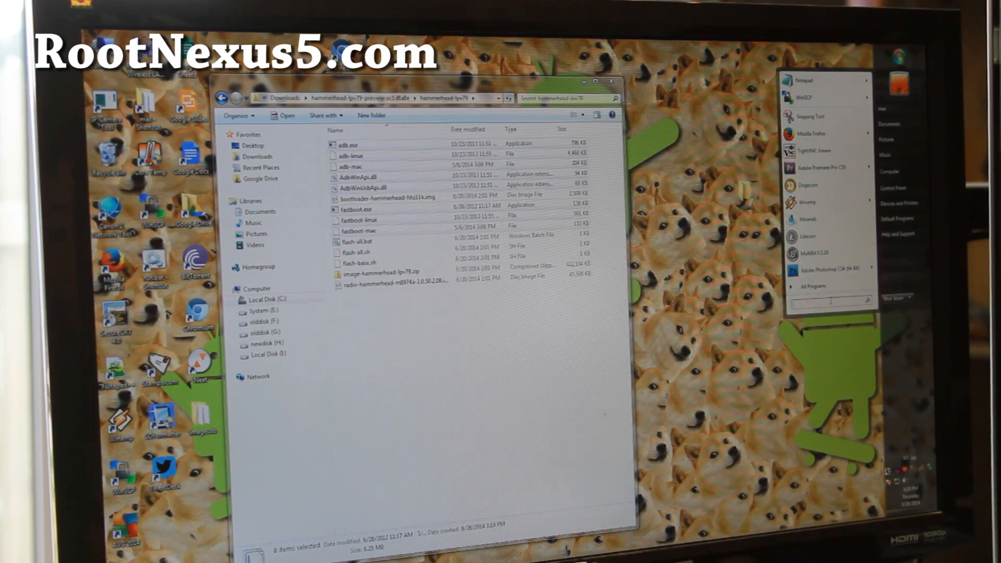
type("cmd")
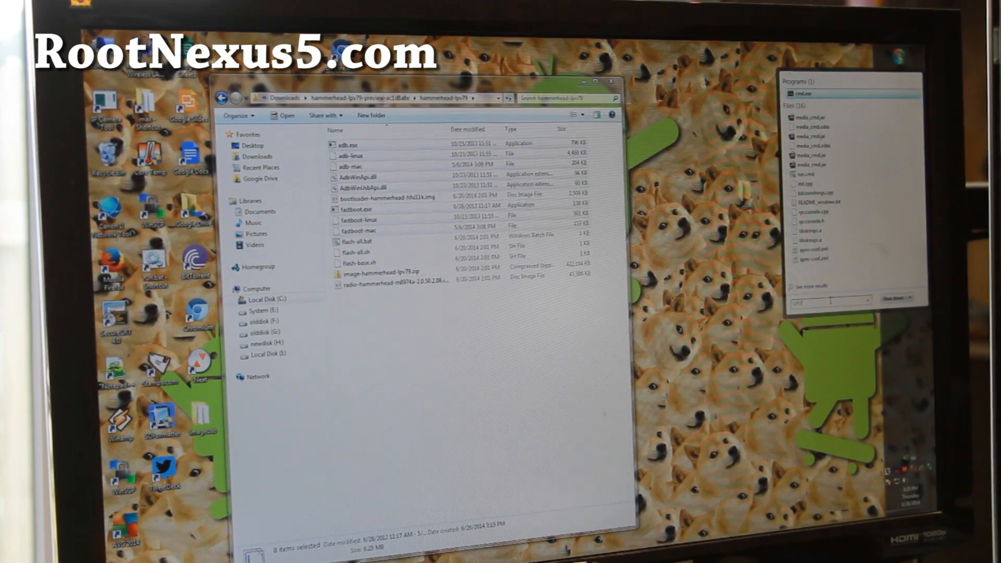
left_click(806, 94)
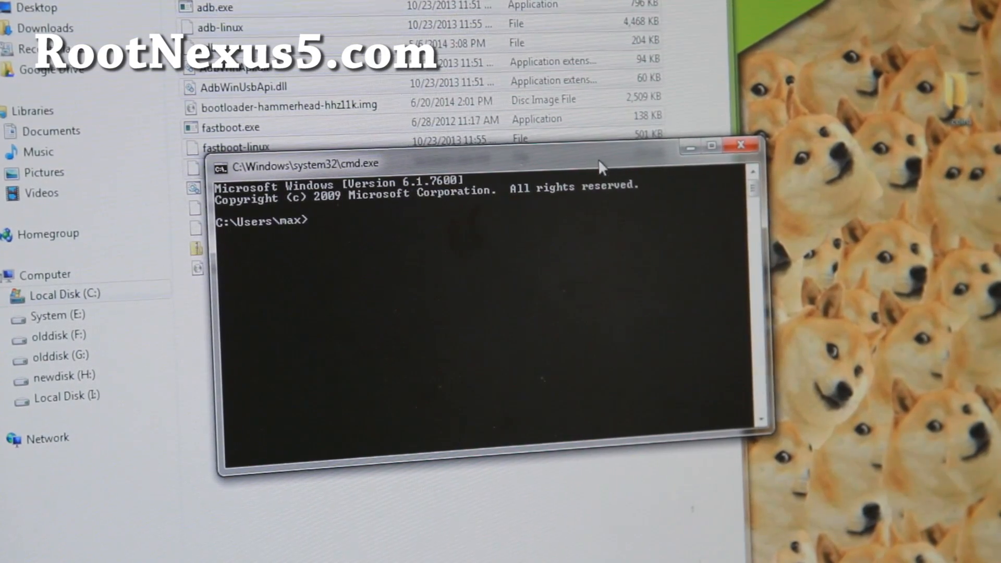
left_click_drag(601, 165, 604, 188)
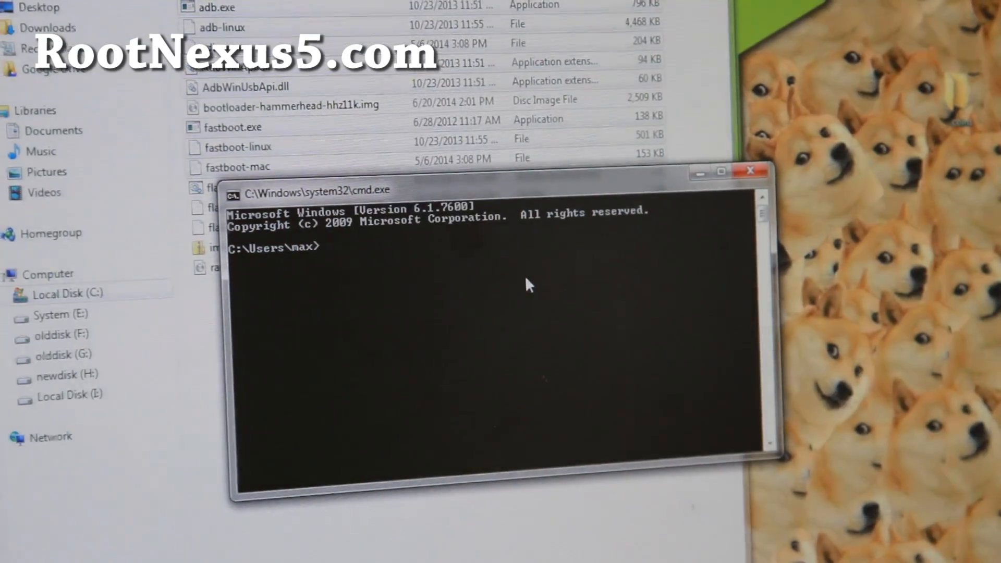
Change directory through Downloads and hammerhead-lpv79-preview-ac1d8a8e into the hammerhead-lpv79 folder.
type("cd")
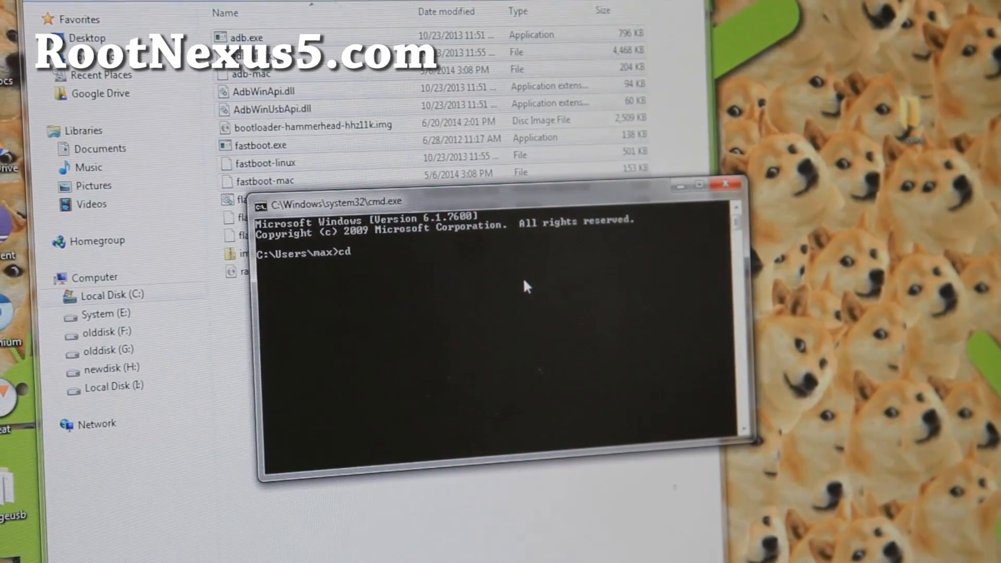
type("Downloads")
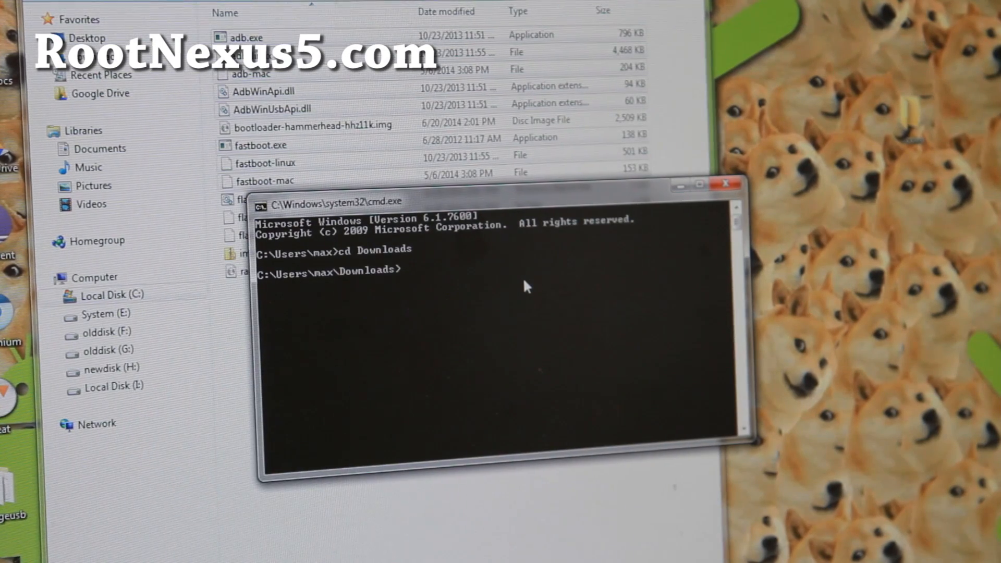
type("cd")
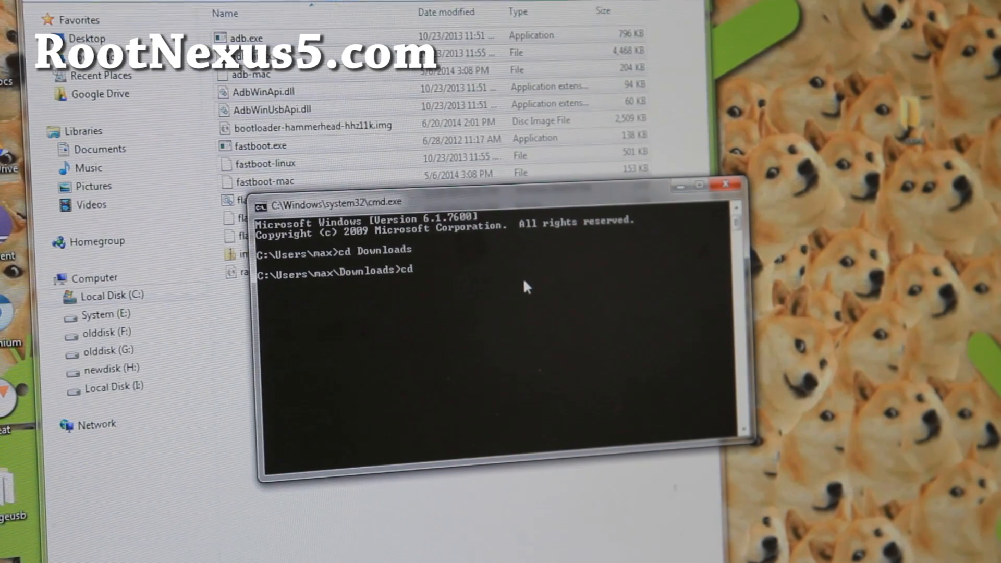
type("hammerhead-lpv79-preview-ac1d8a8e")
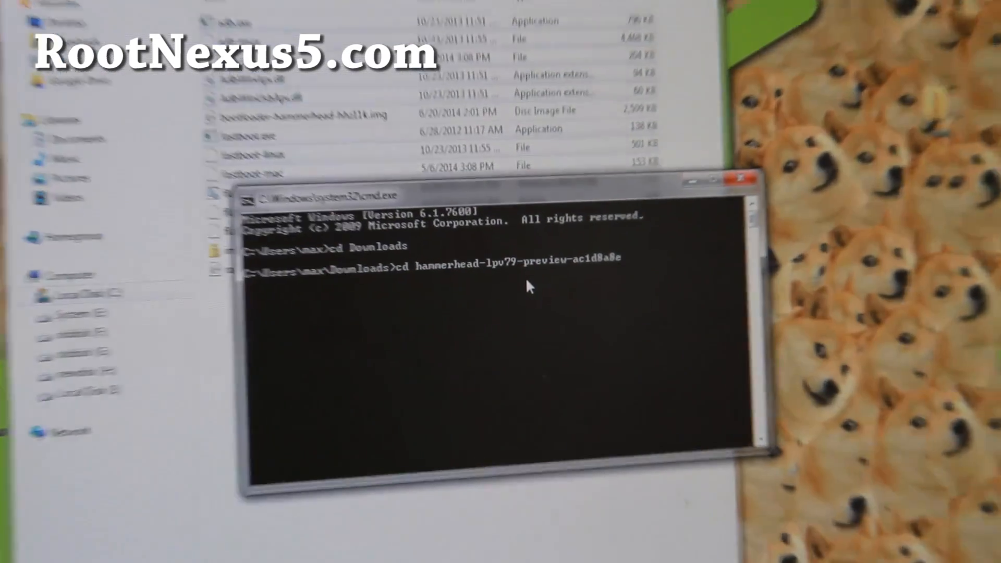
key("enter")
type("fastboot flash bootloader bootloader-hammerhead-hhz11k.img")
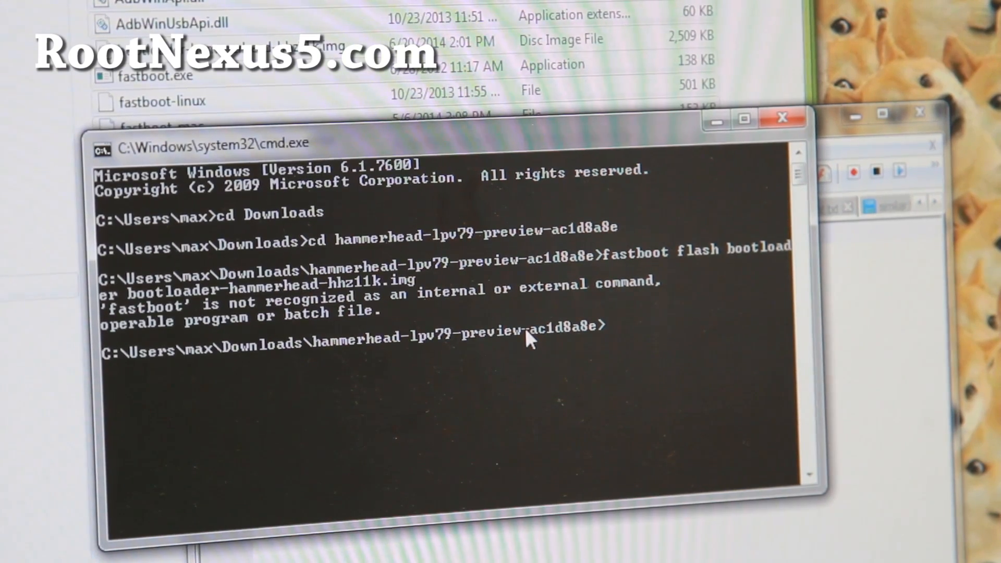
type("cd")
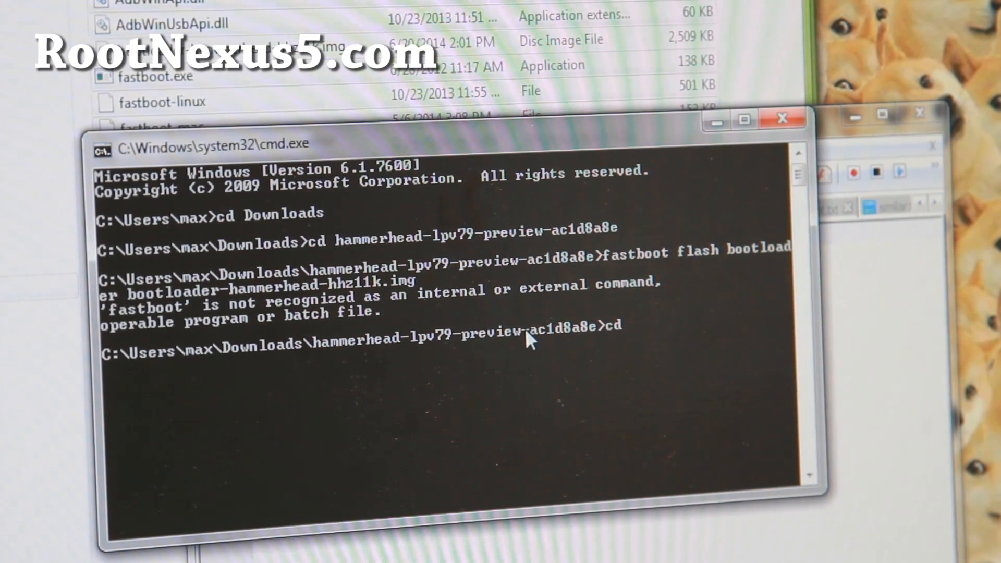
type("hammerhead-lpv79")
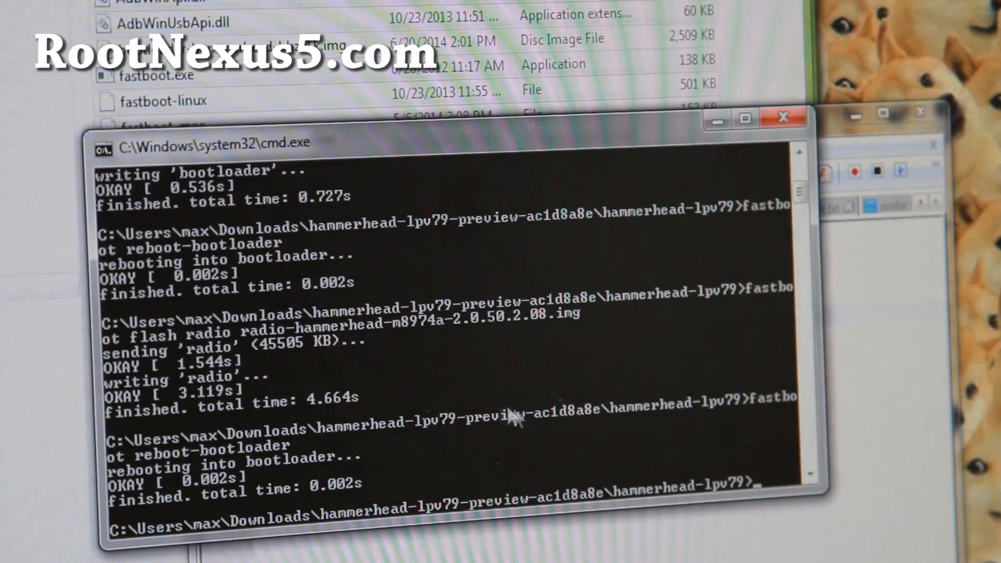
Paste the copied fastboot command at the prompt to continue flashing the L preview.
right_click(517, 418)
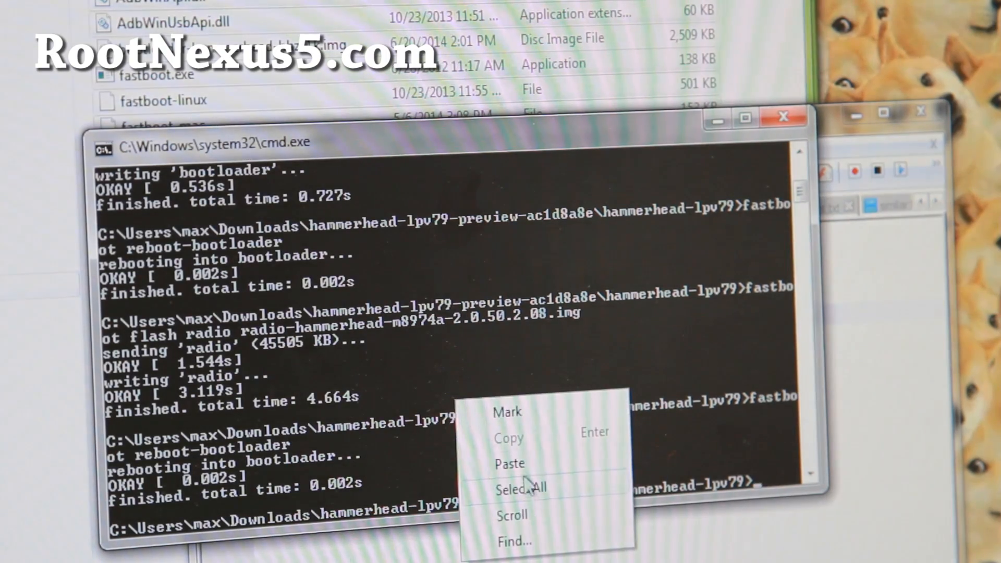
left_click(510, 463)
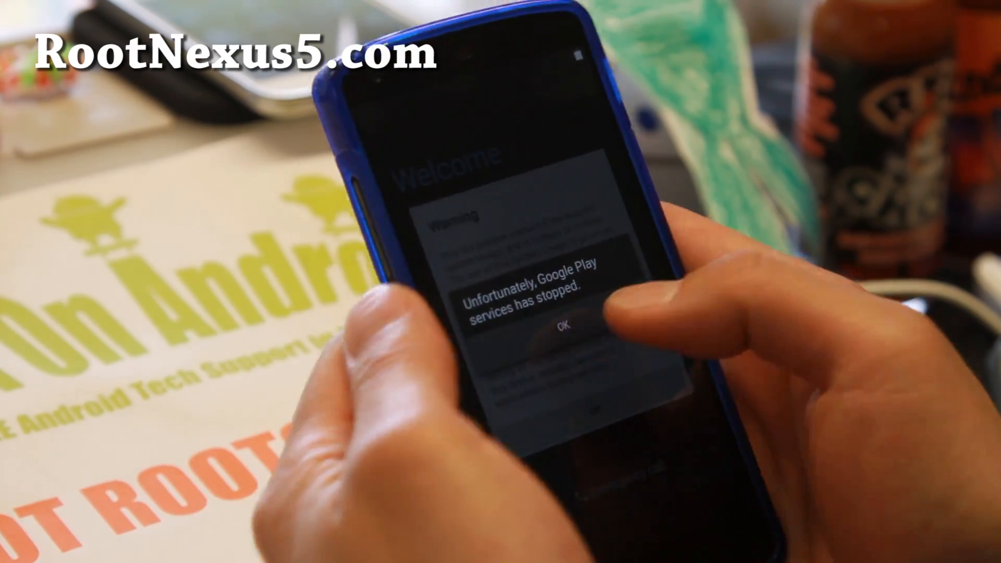
Dismiss the Google Play services notice, accept the preview warning and skip Wi‑Fi.
left_click(560, 324)
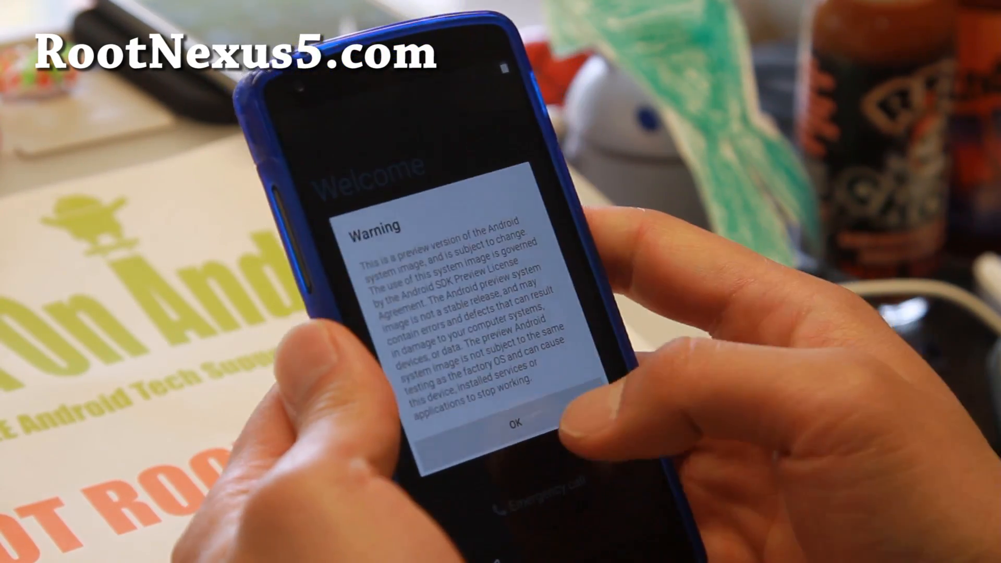
left_click(512, 425)
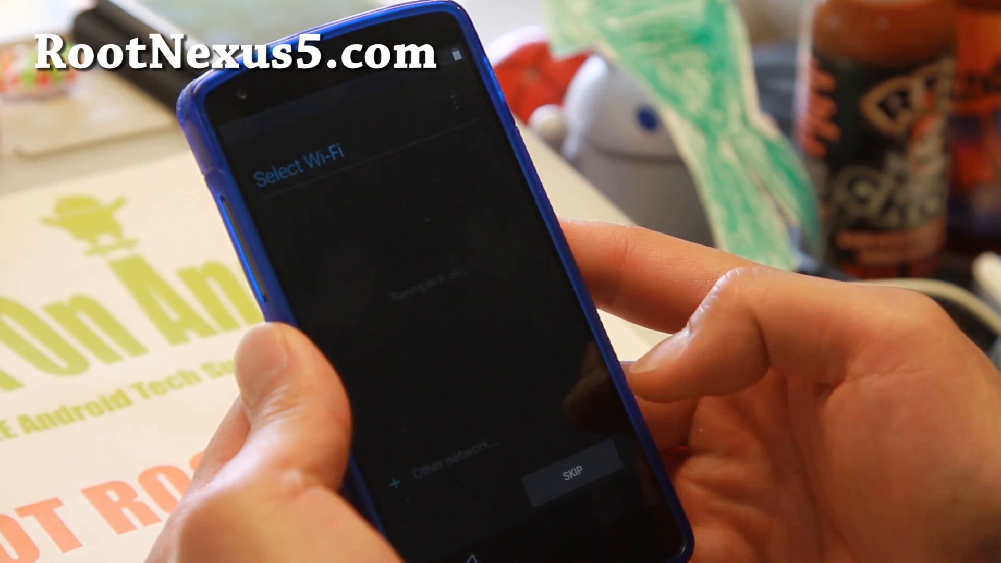
left_click(569, 460)
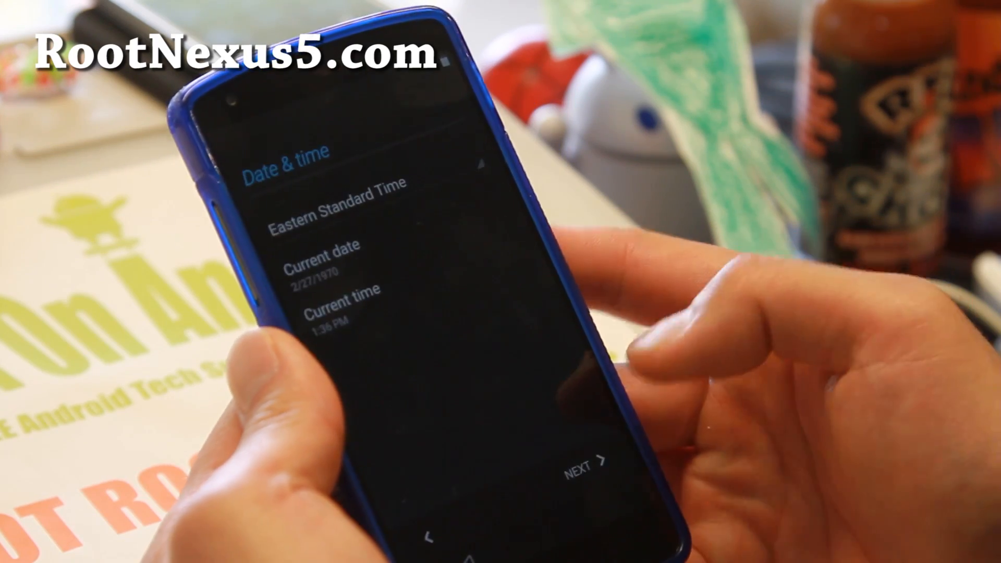
Choose Pacific Standard Time from the time zone list and proceed past date and time.
left_click(332, 210)
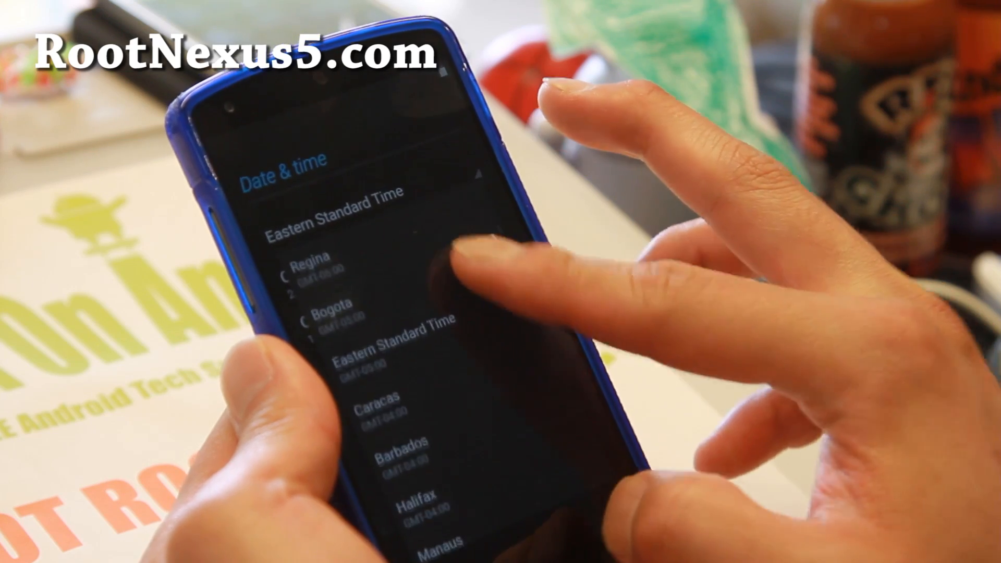
scroll("down", 3)
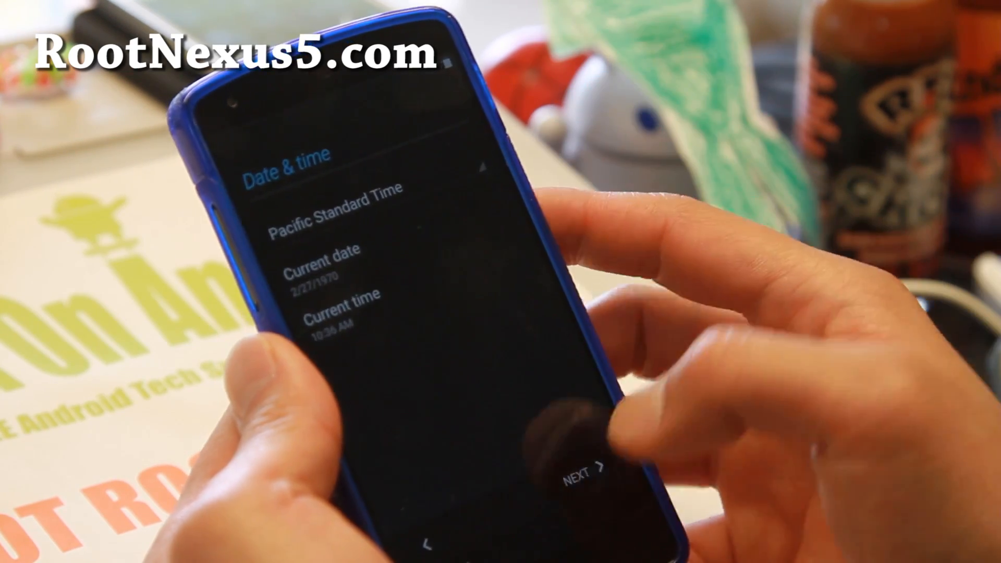
left_click(572, 477)
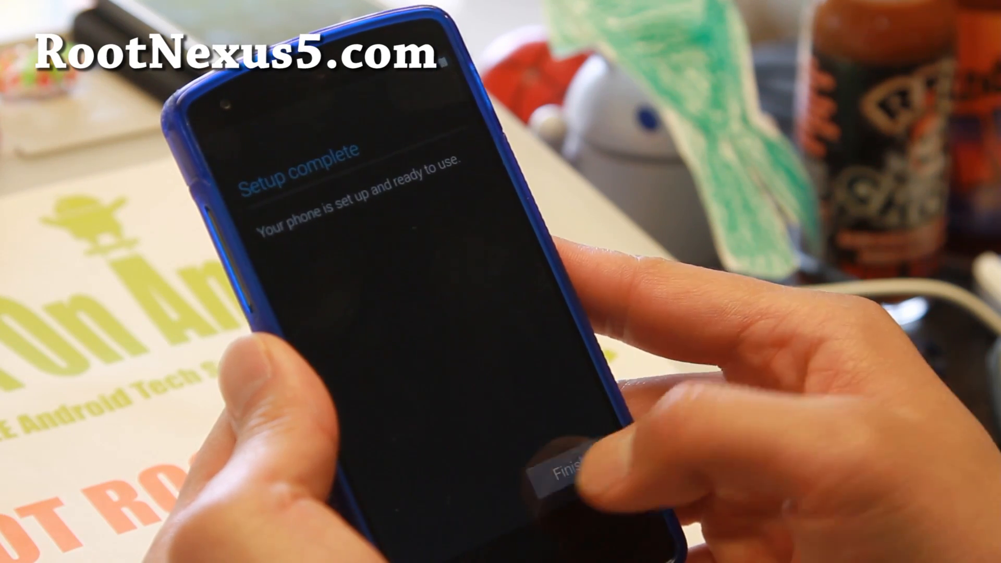
Finish setup and open Settings from the new L app drawer.
left_click(568, 465)
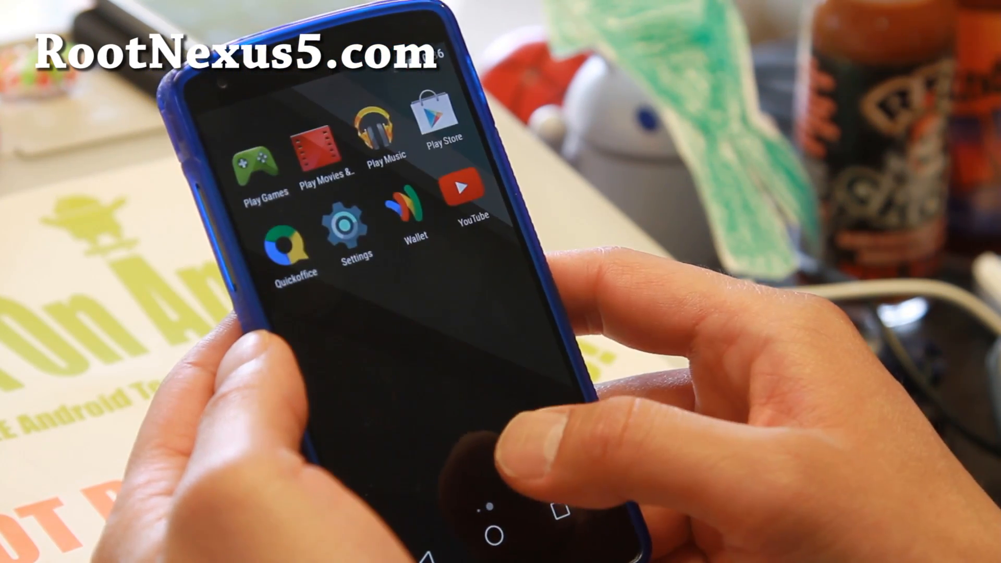
left_click(355, 227)
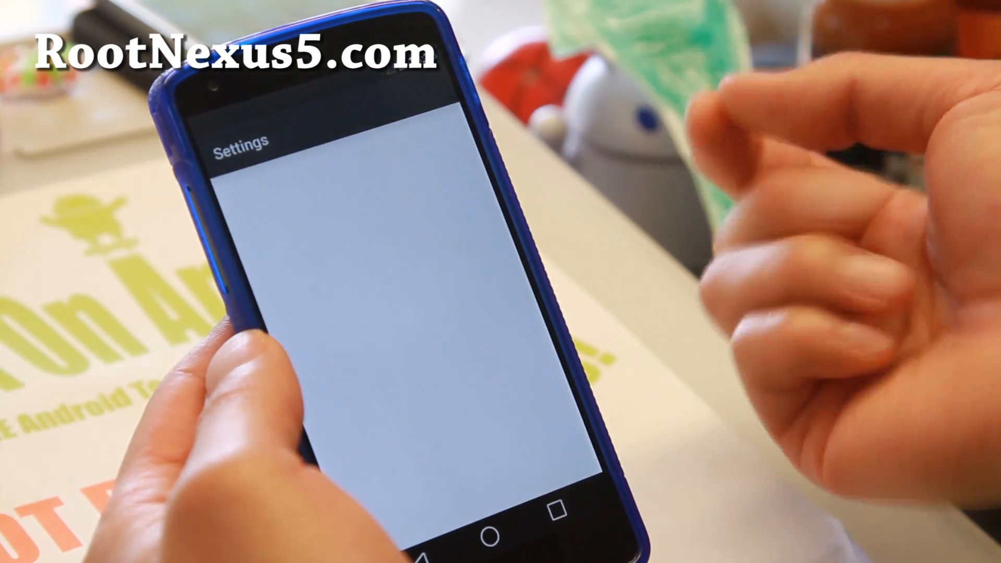